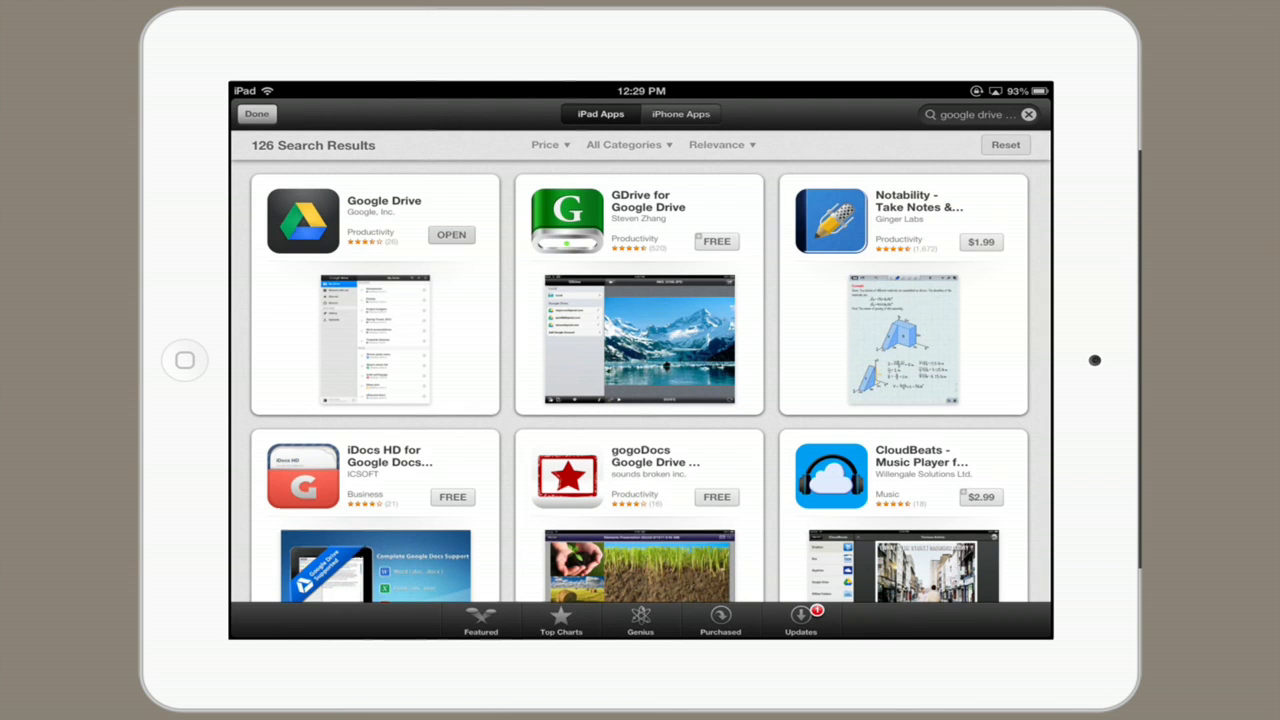
Step: Launch Google Drive from the App Store search results, opening the blank 'New' document
{"action": "left_click", "coordinate": [451, 234]}
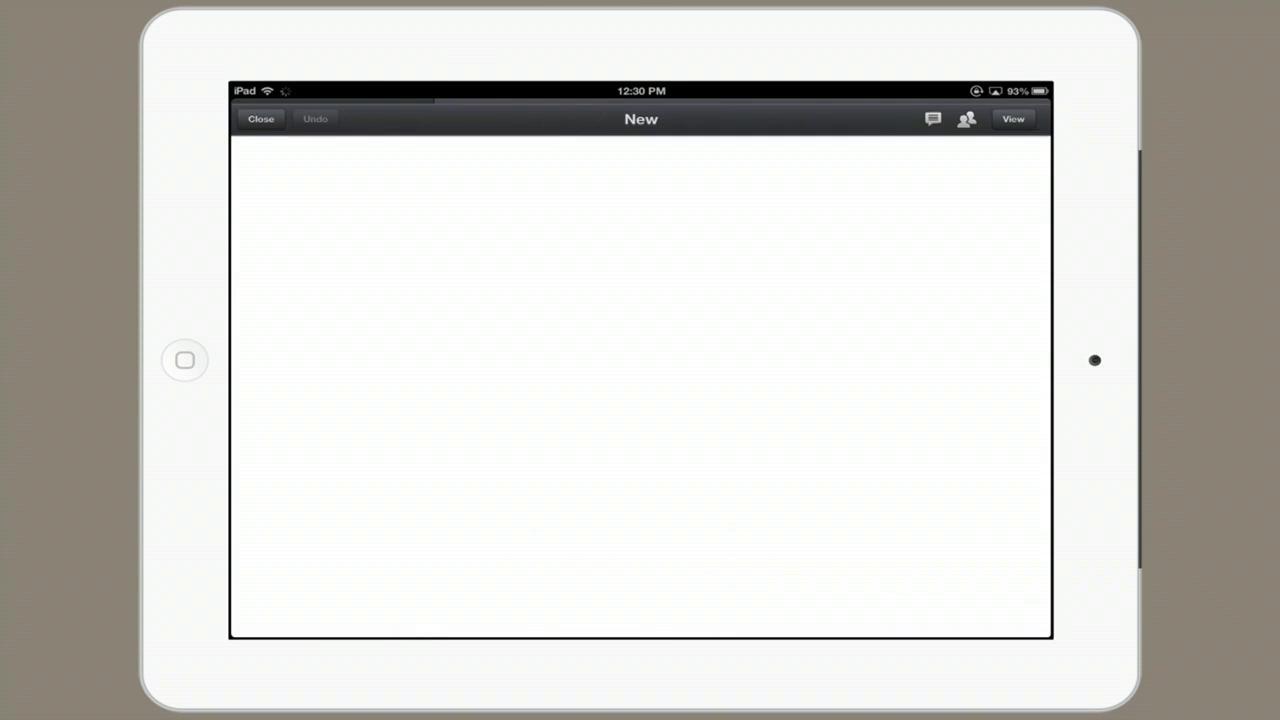
Step: Close the blank 'New' document and star it in My Drive
{"action": "left_click", "coordinate": [260, 119]}
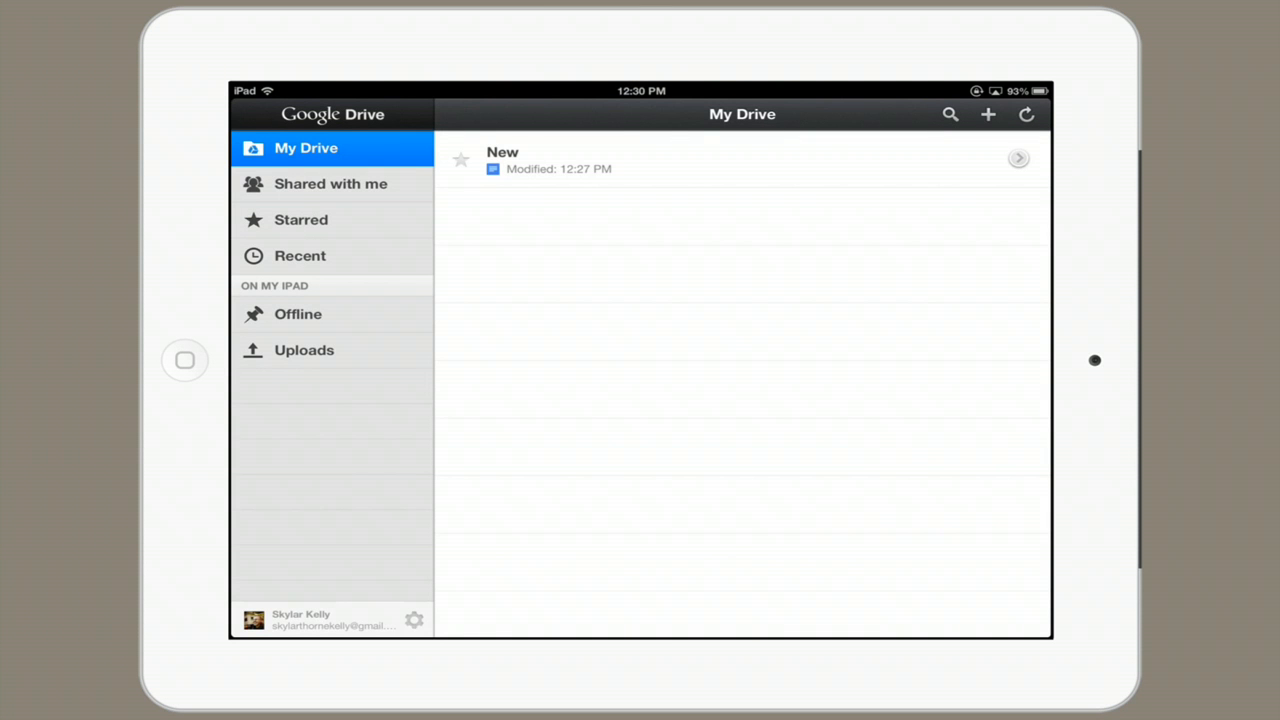
{"action": "left_click", "coordinate": [461, 159]}
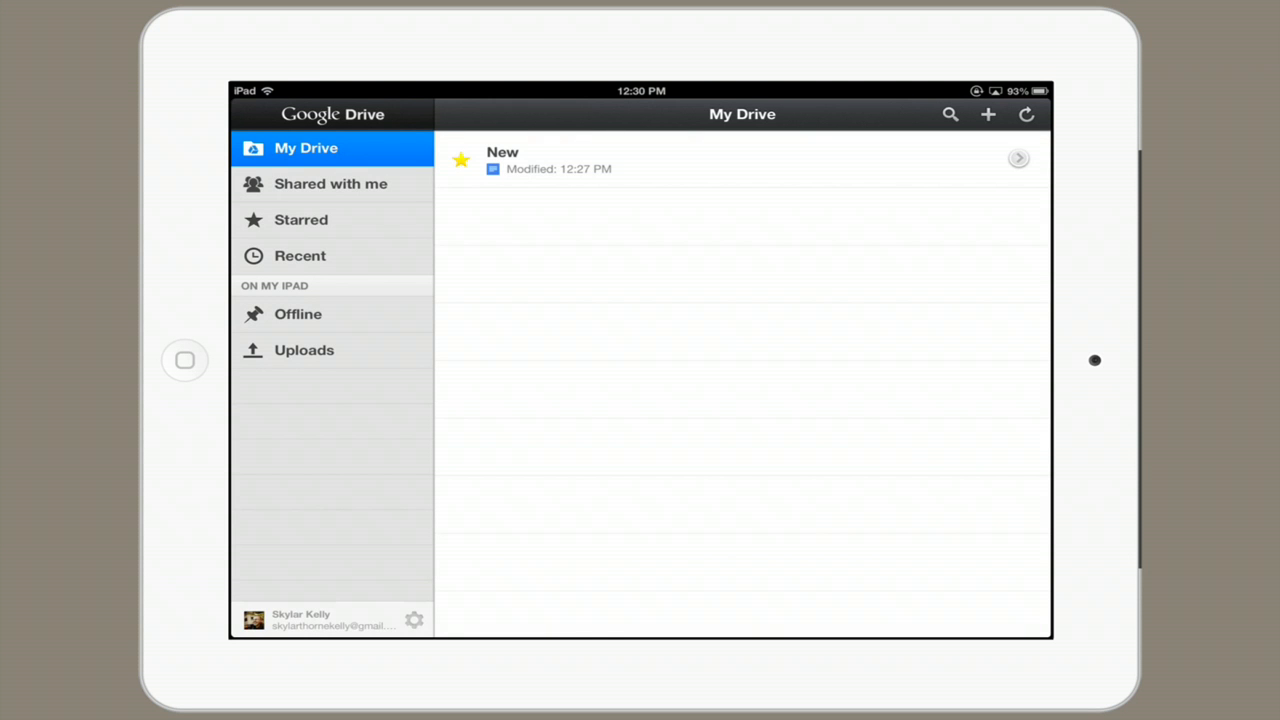
Step: Show the Details panel for the 'New' document
{"action": "left_click", "coordinate": [1018, 158]}
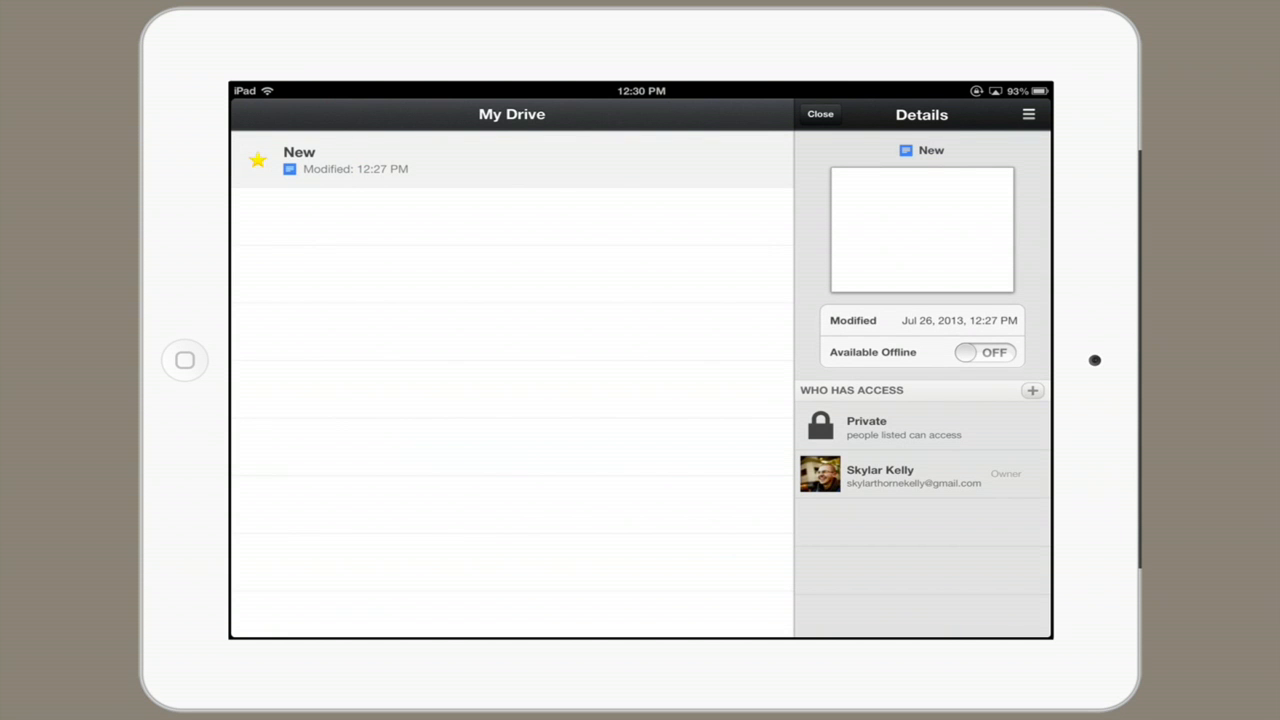
Step: Turn on offline availability for 'New', then view it in the Offline section
{"action": "left_click", "coordinate": [984, 352]}
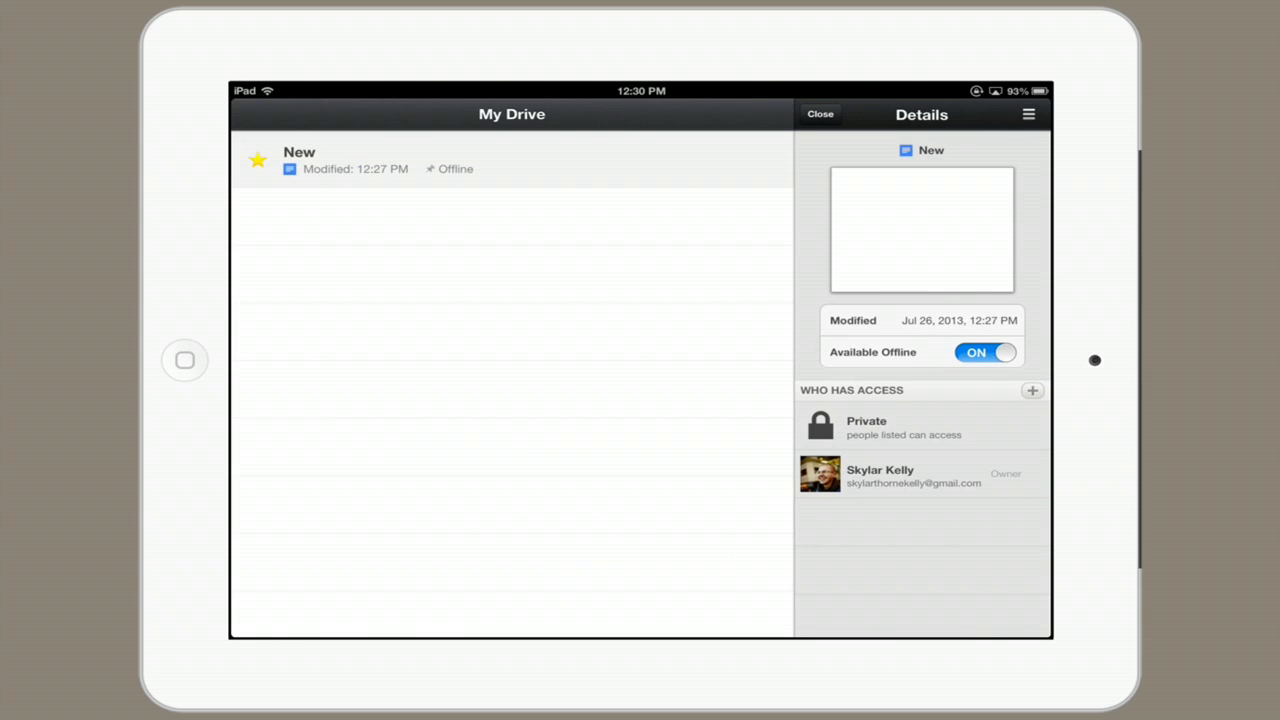
{"action": "left_click", "coordinate": [819, 113]}
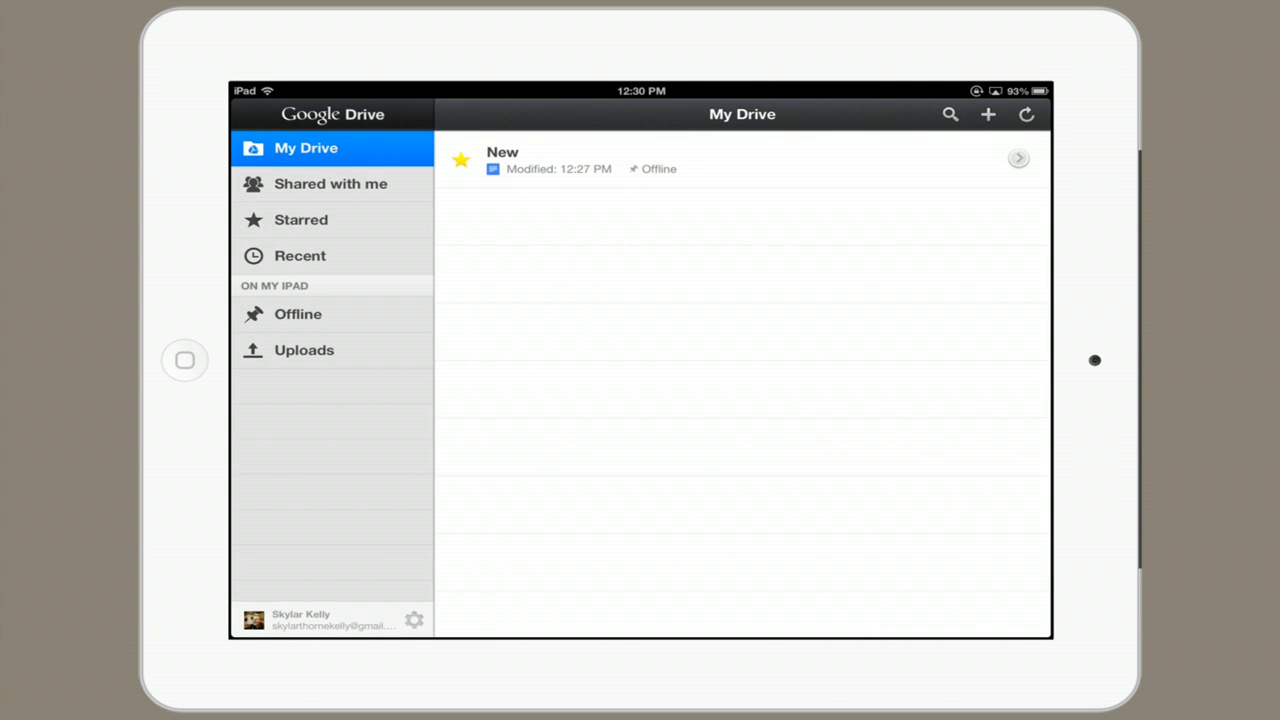
{"action": "left_click", "coordinate": [298, 314]}
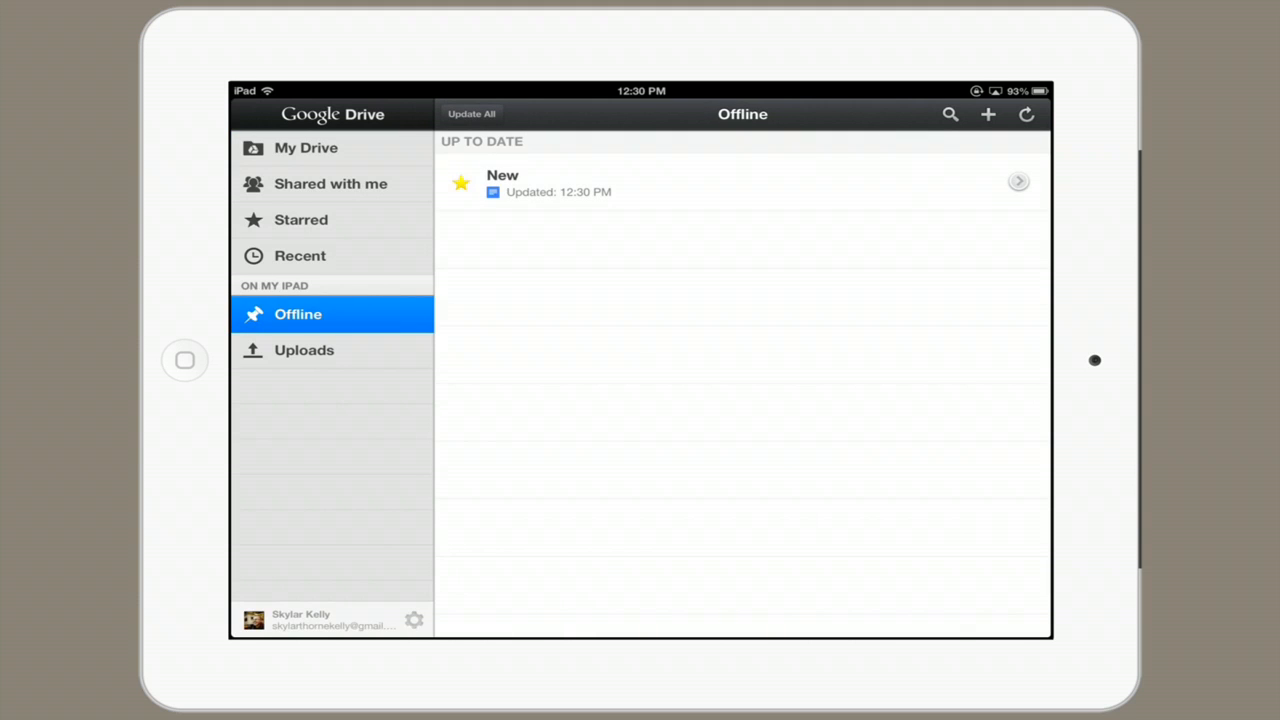